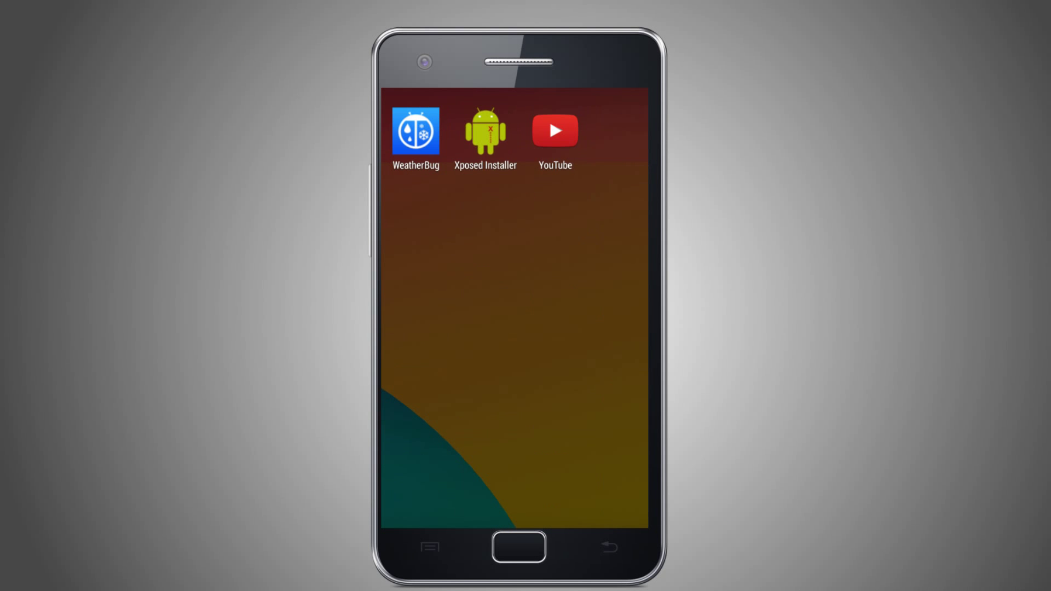
Step: Review Xposed's active modules and AutoVoice's Google Now Integration, then view Tasker's profiles
click(485, 130)
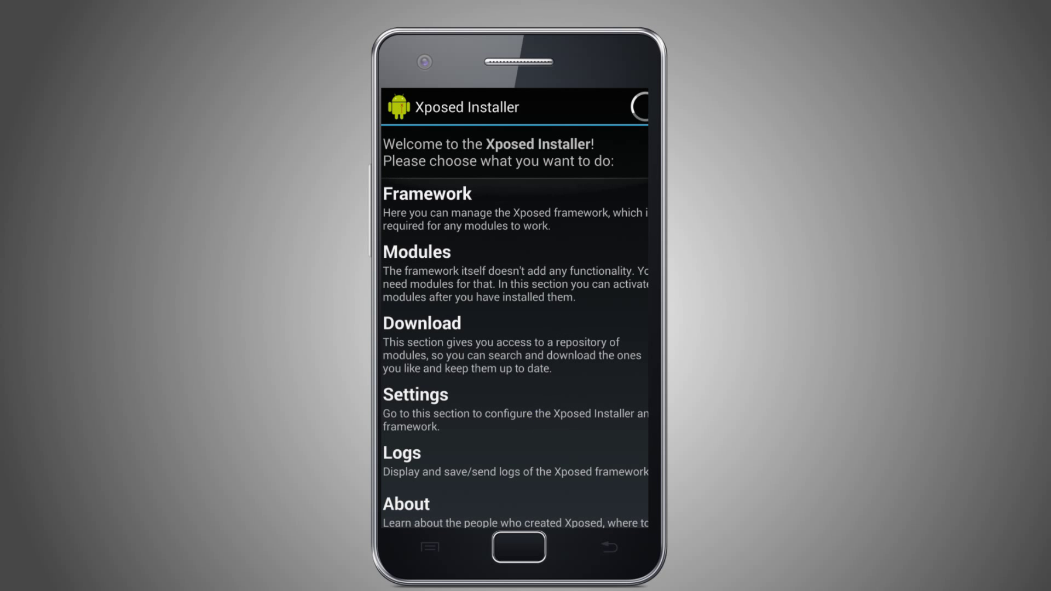
click(416, 252)
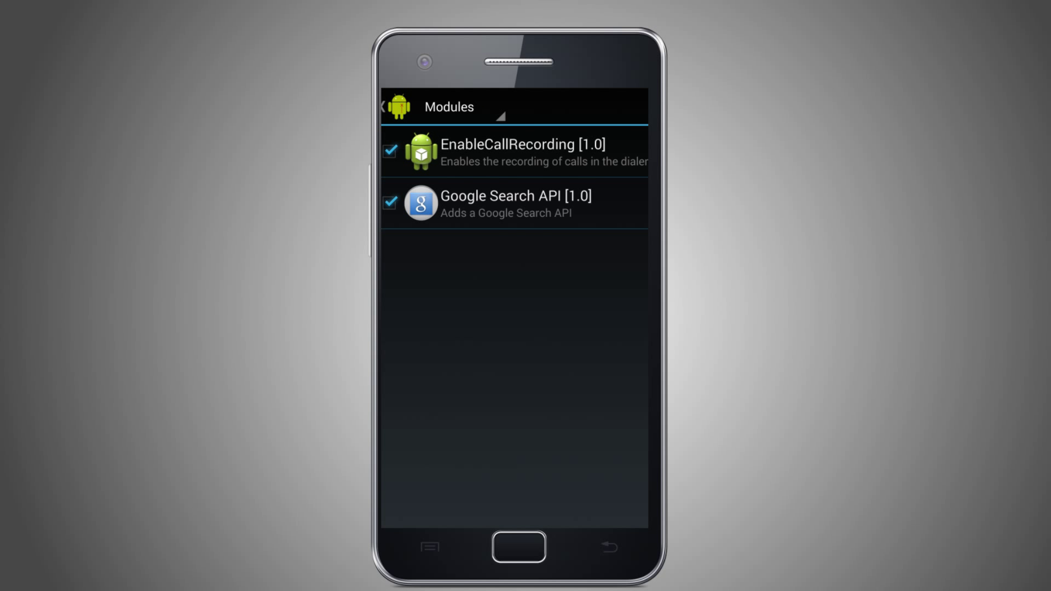
click(502, 203)
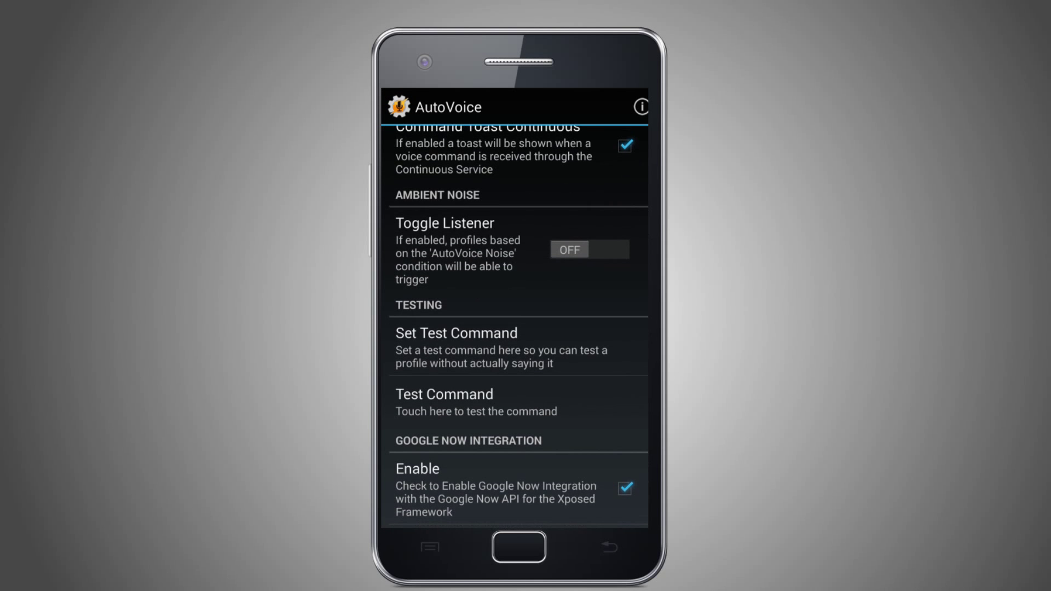
scroll(down, 3)
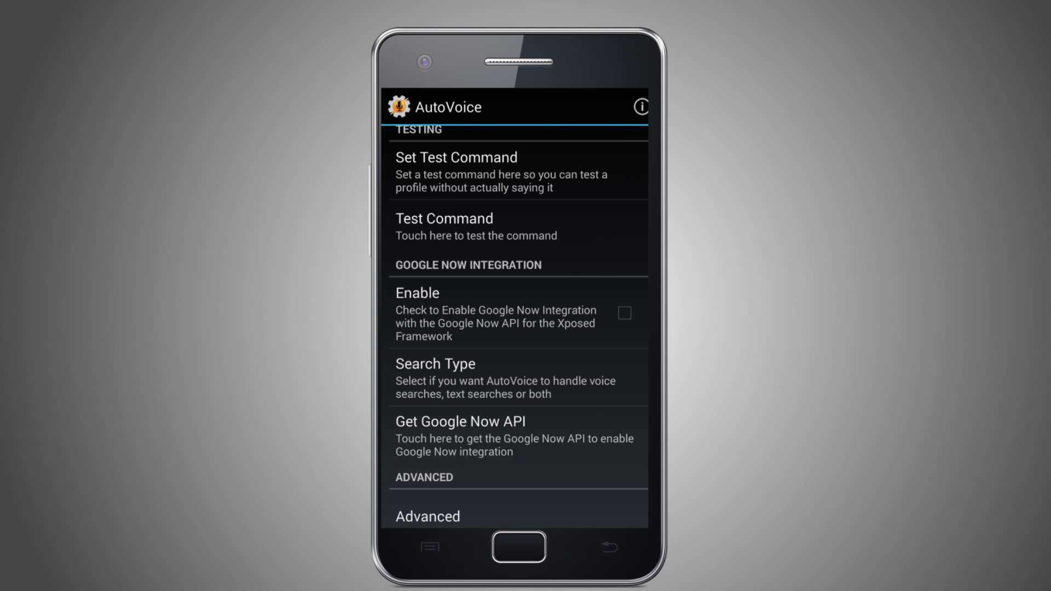
click(624, 313)
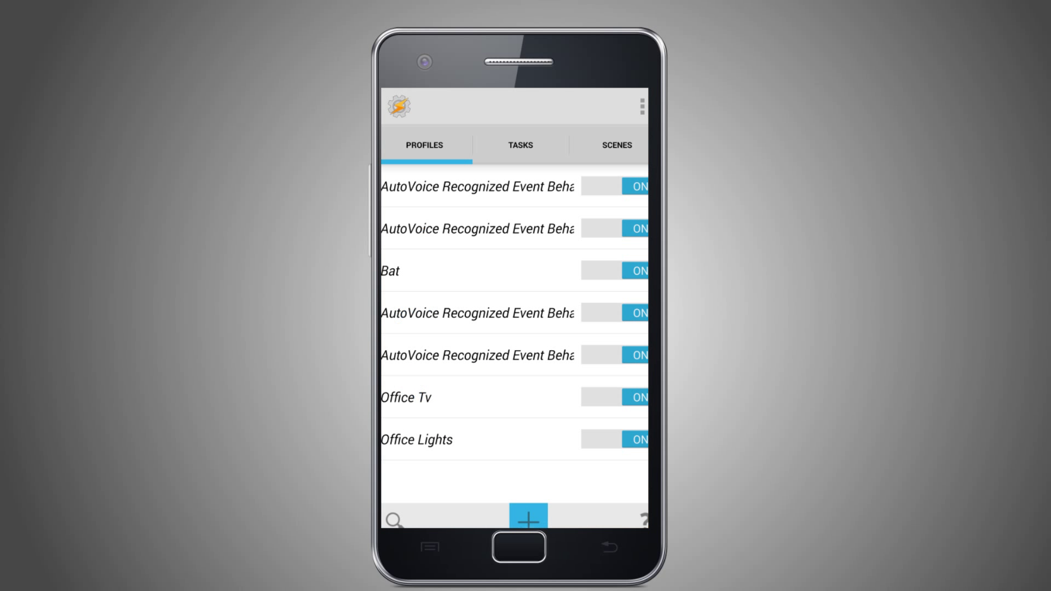
Step: Start a new Tasker profile with an AutoVoice Recognized plugin state as its context
click(528, 520)
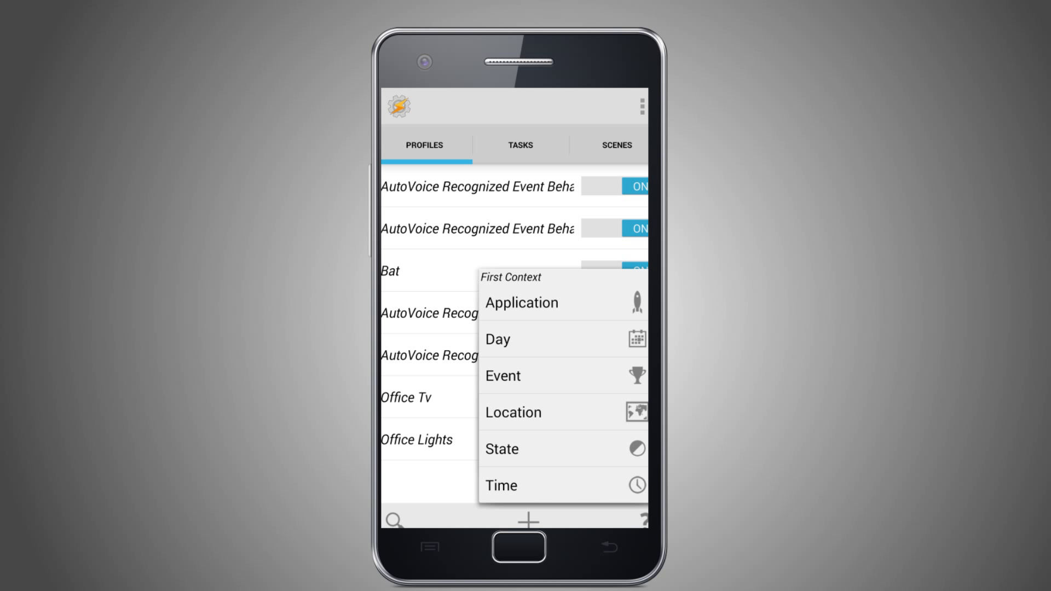
click(502, 449)
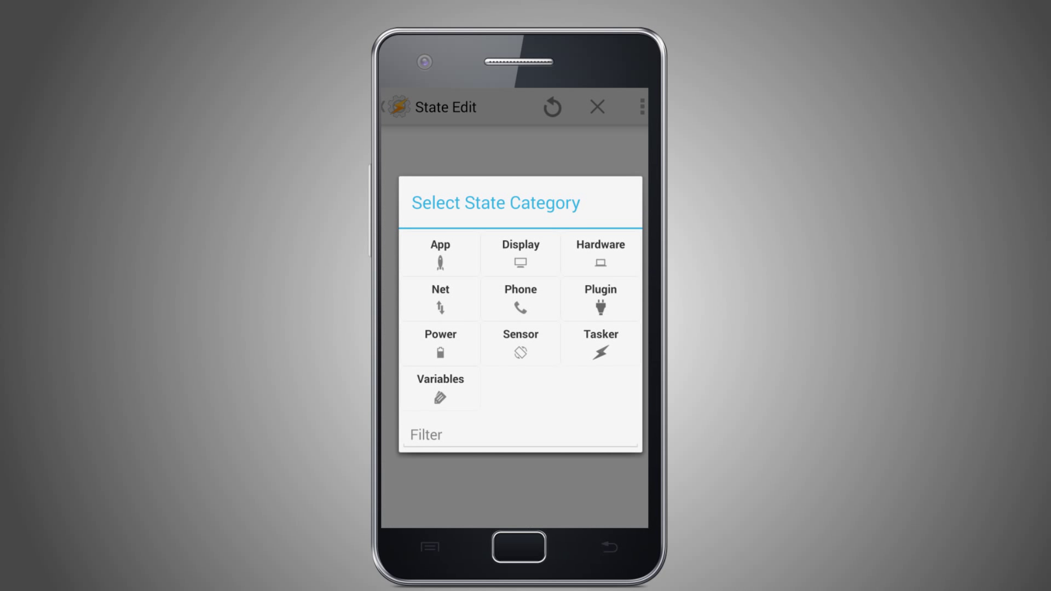
click(600, 299)
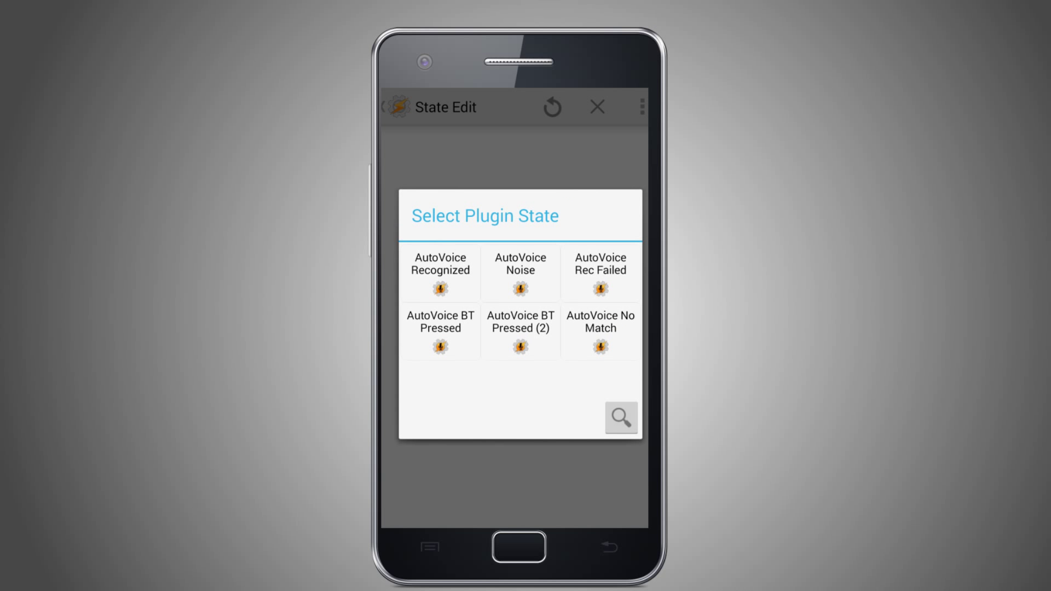
click(439, 272)
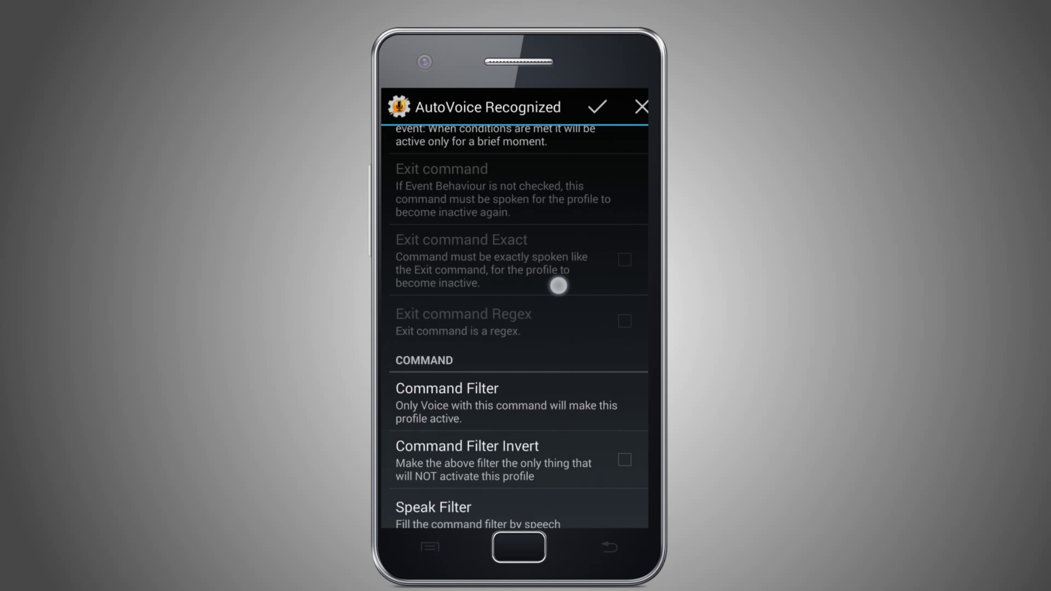
Step: Attempt a spoken command filter, dismiss the Google error, and accept the AutoVoice condition
click(446, 401)
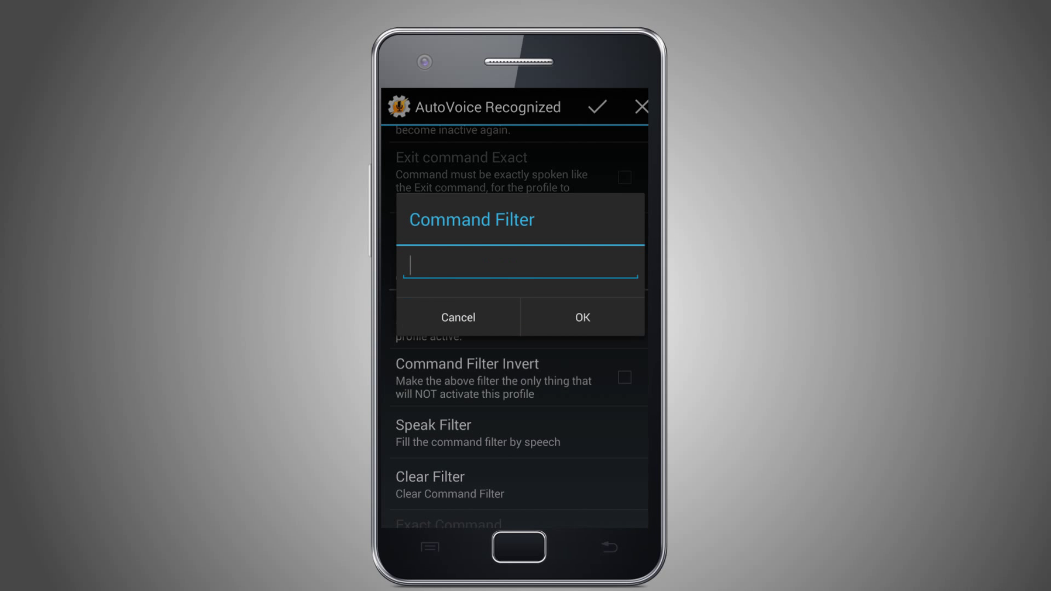
click(457, 317)
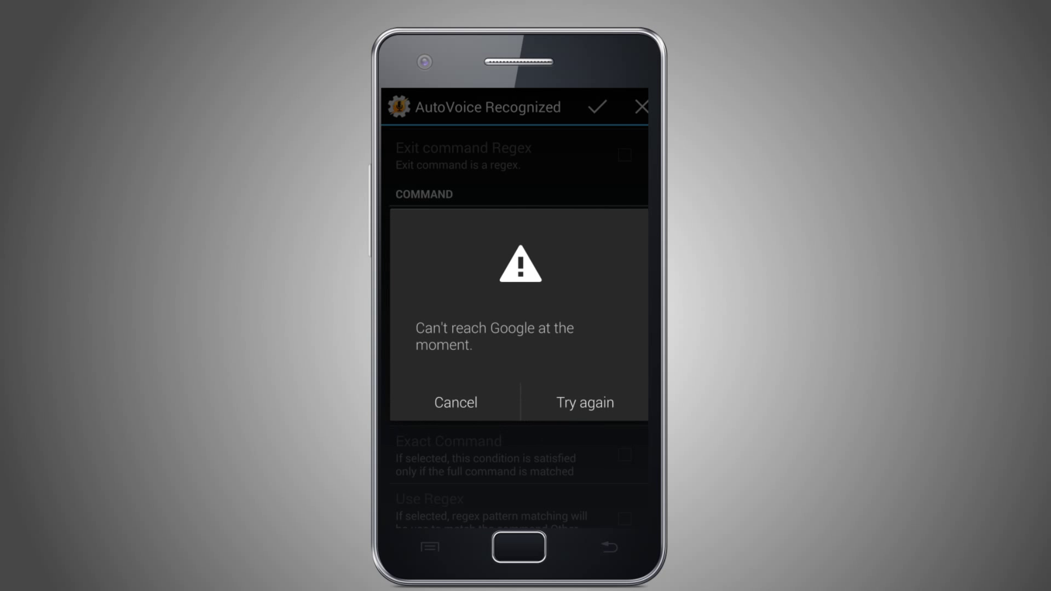
click(454, 402)
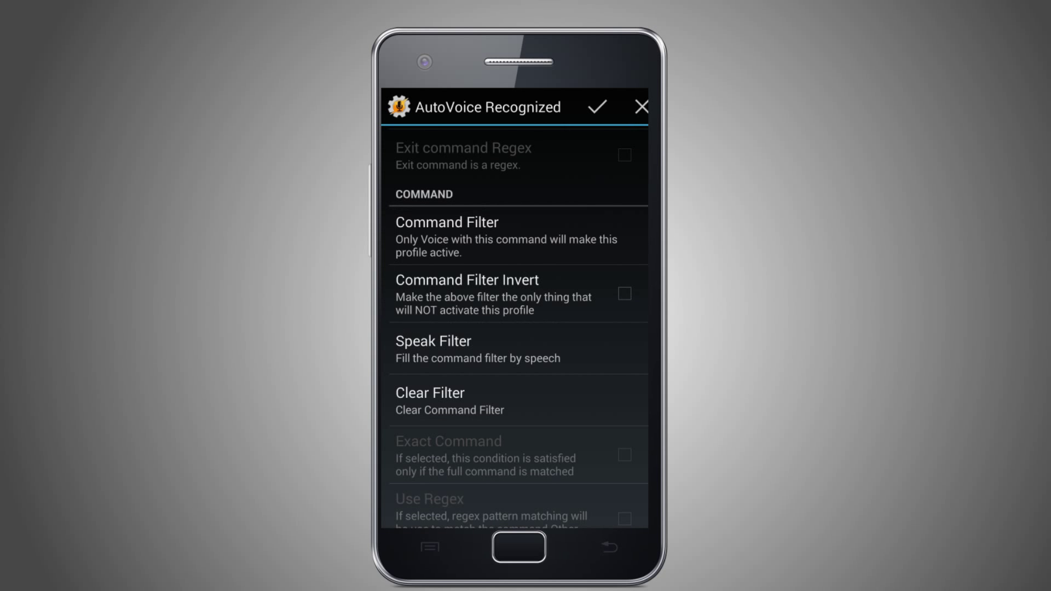
click(596, 106)
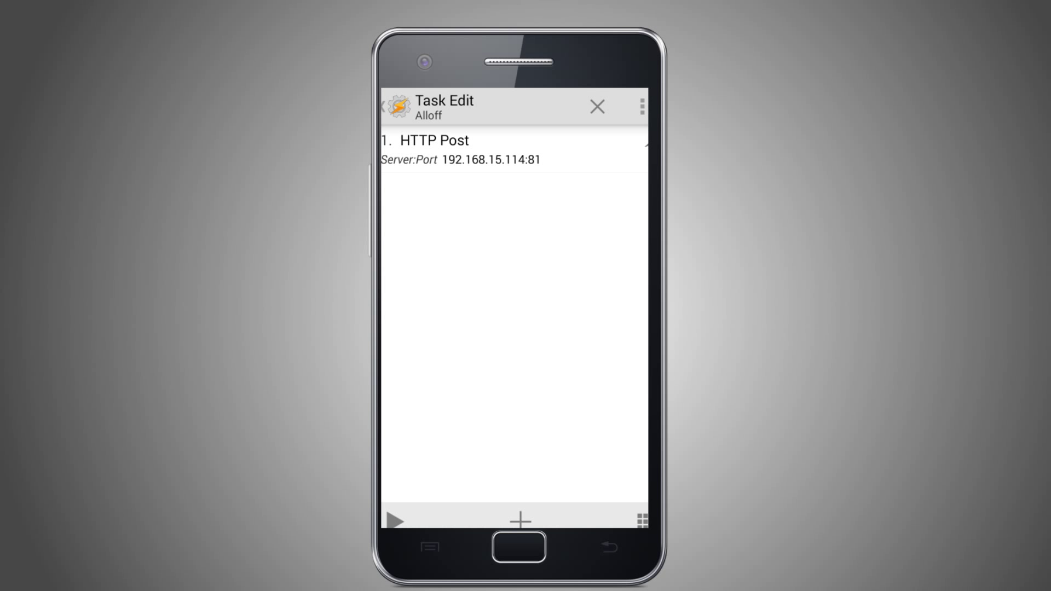
Step: Review the HTTP Post action posting run_event=Alloff to /evls on 192.168.15.114:81
click(434, 140)
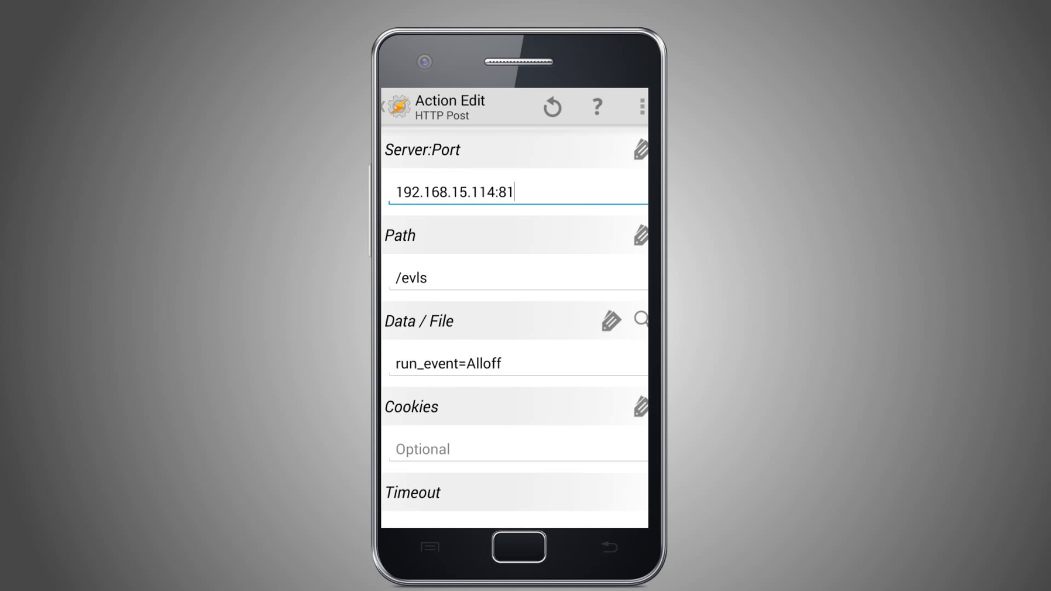
scroll(down, 3)
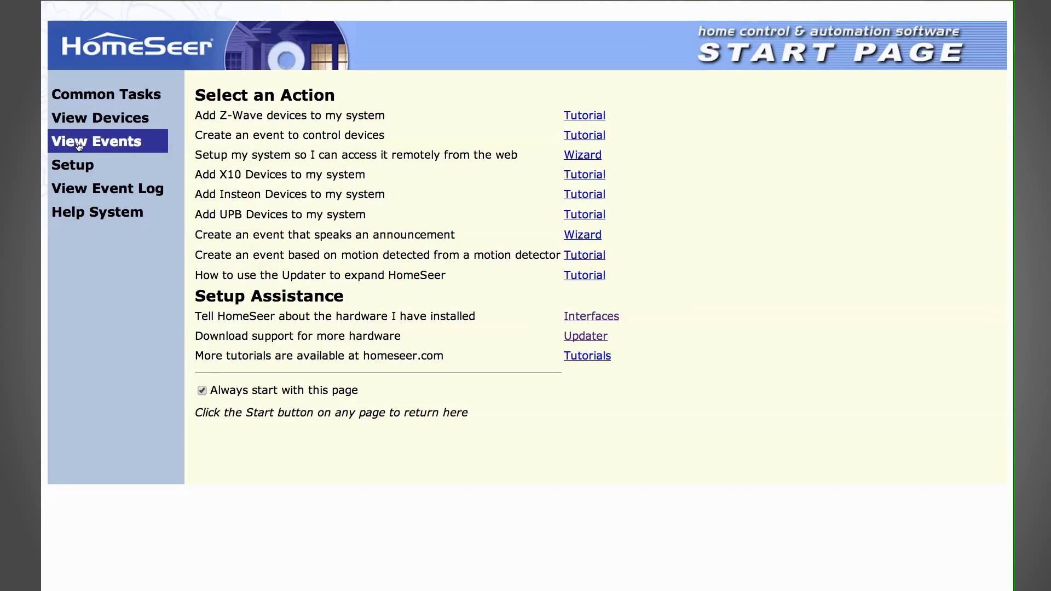
Step: Browse HomeSeer's events to the ISY Insteon group and open the door event
click(96, 141)
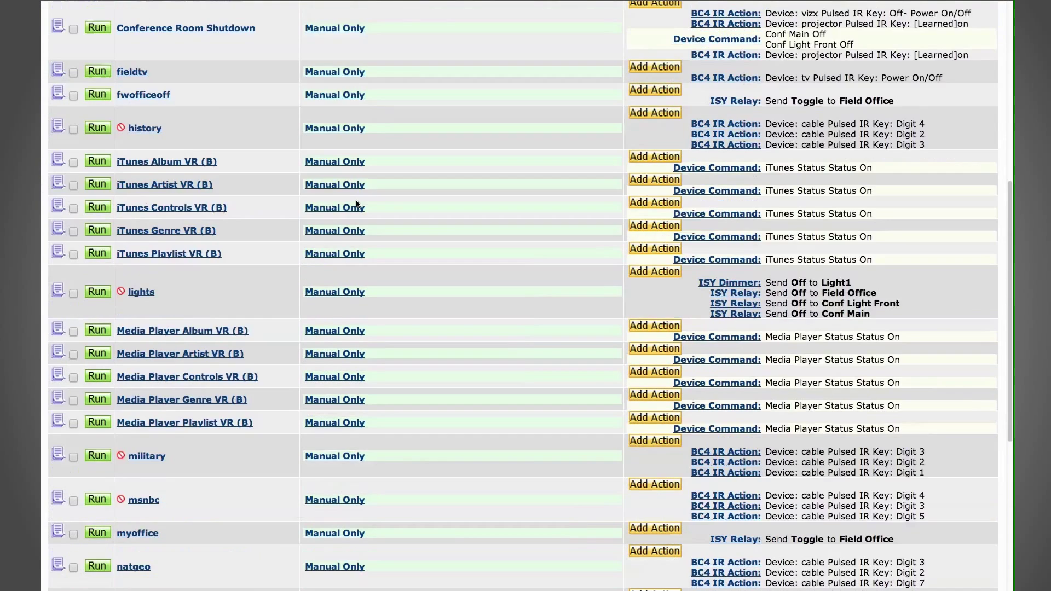
scroll(down, 3)
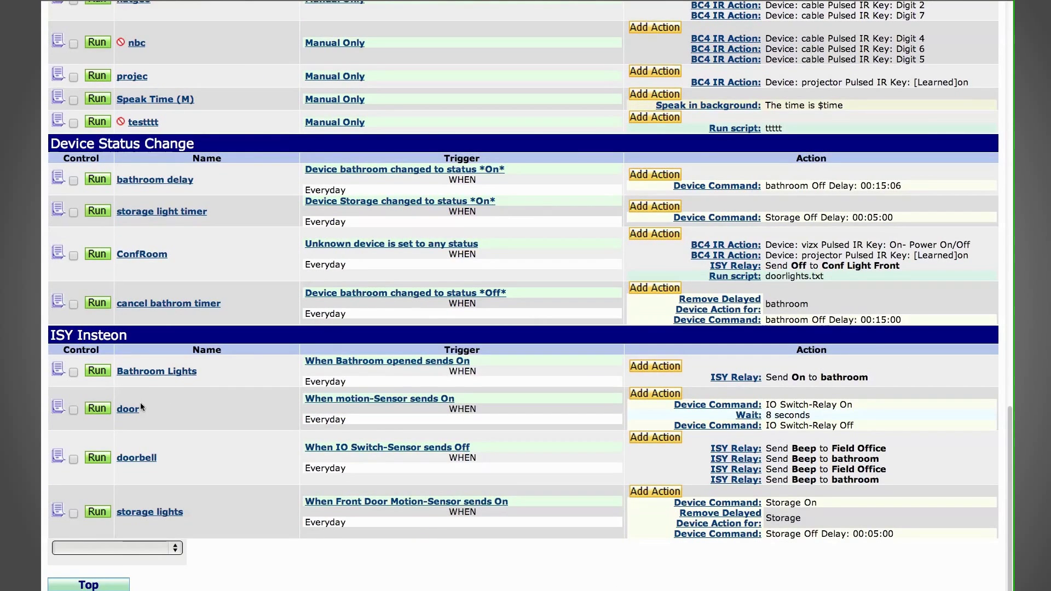
click(129, 408)
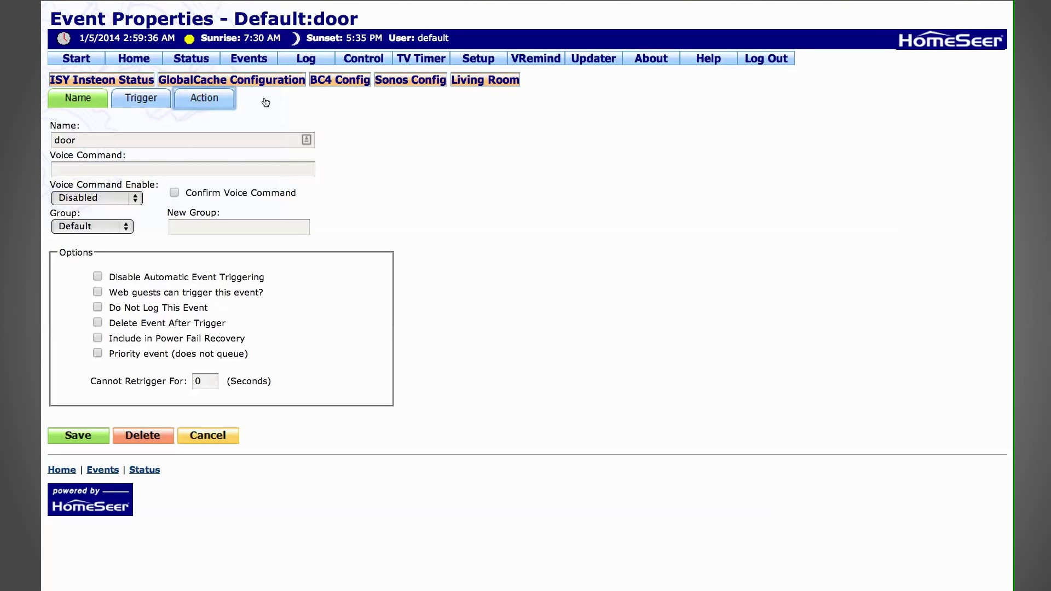
Step: Show the door event's actions: relay on, wait 8 seconds, relay off
click(203, 98)
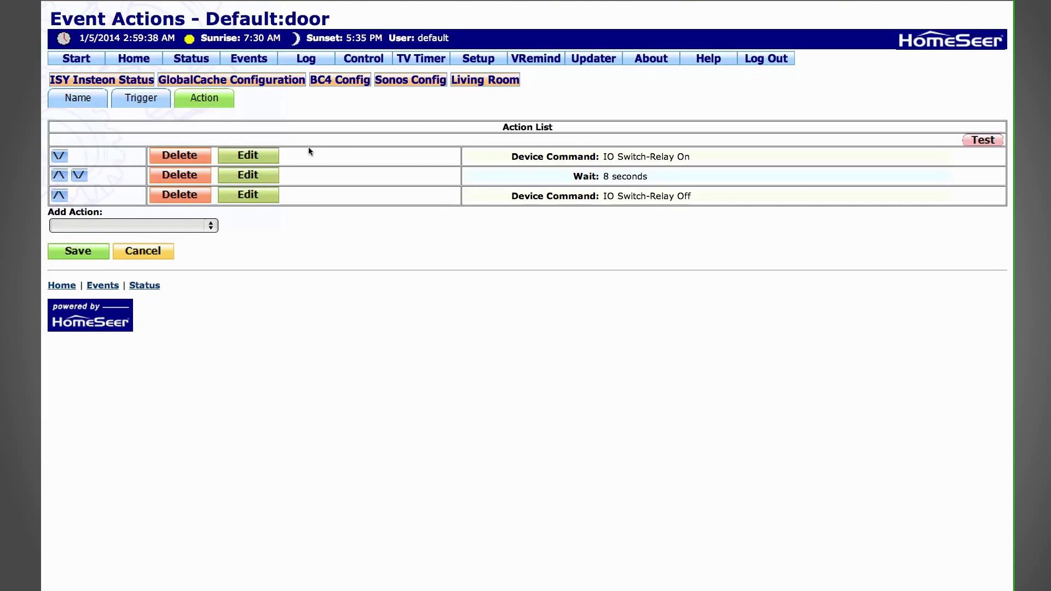
mouse_move(875, 144)
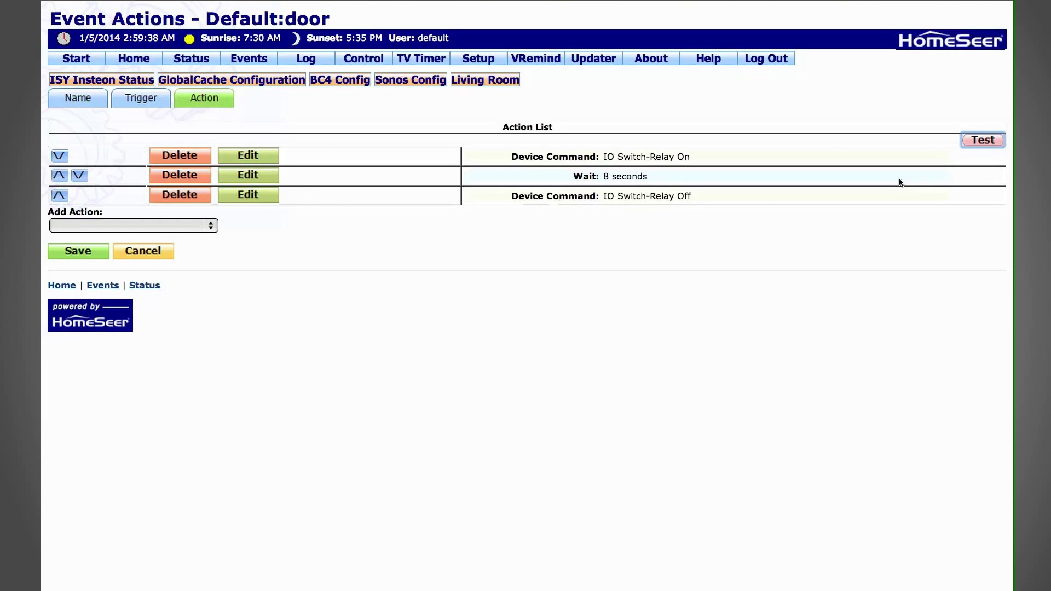
mouse_move(882, 184)
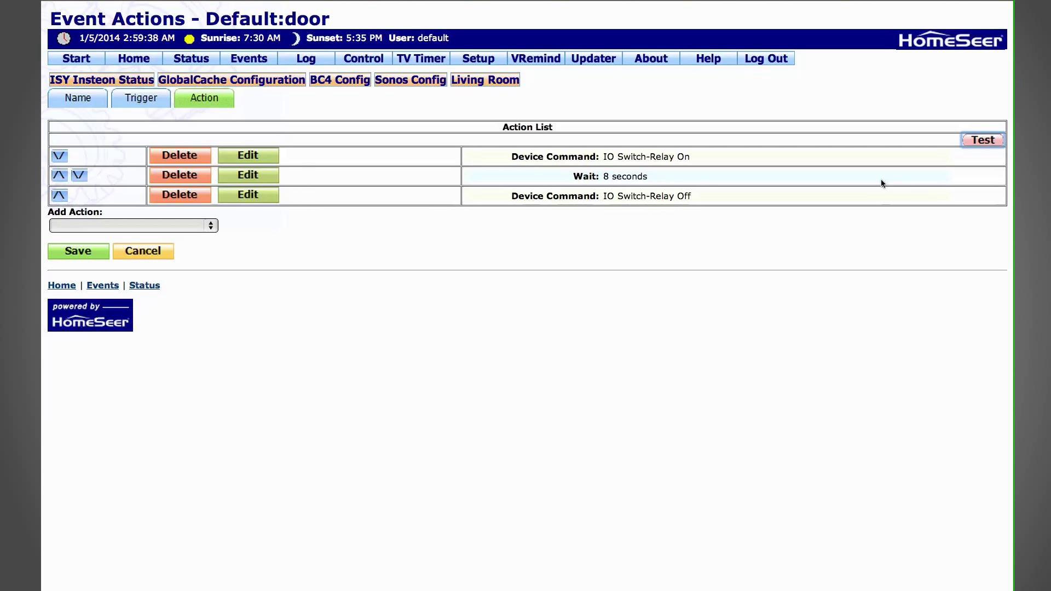